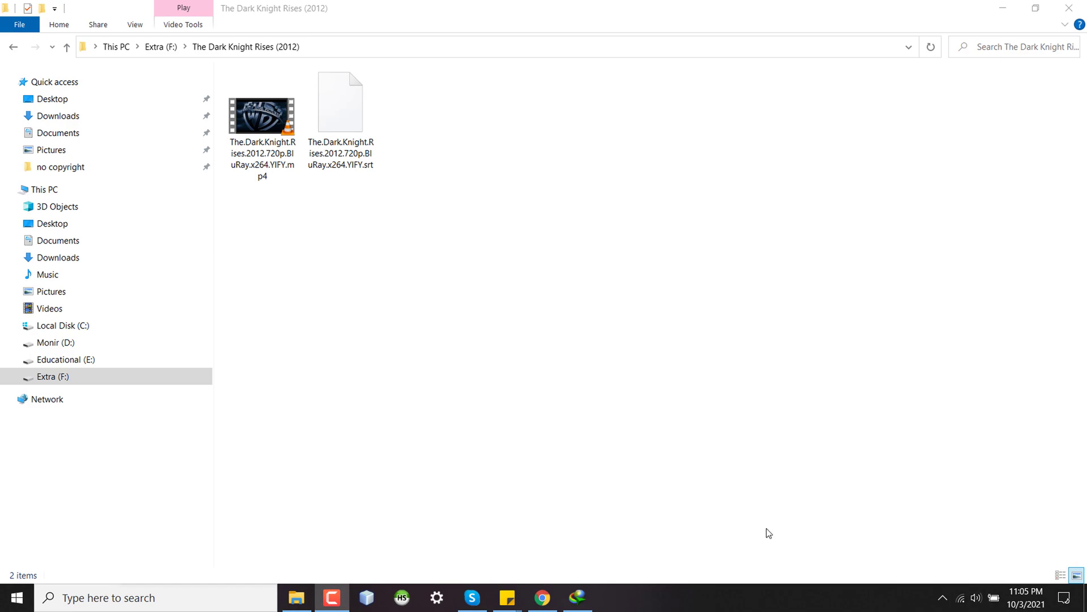
mouse_move(770, 534)
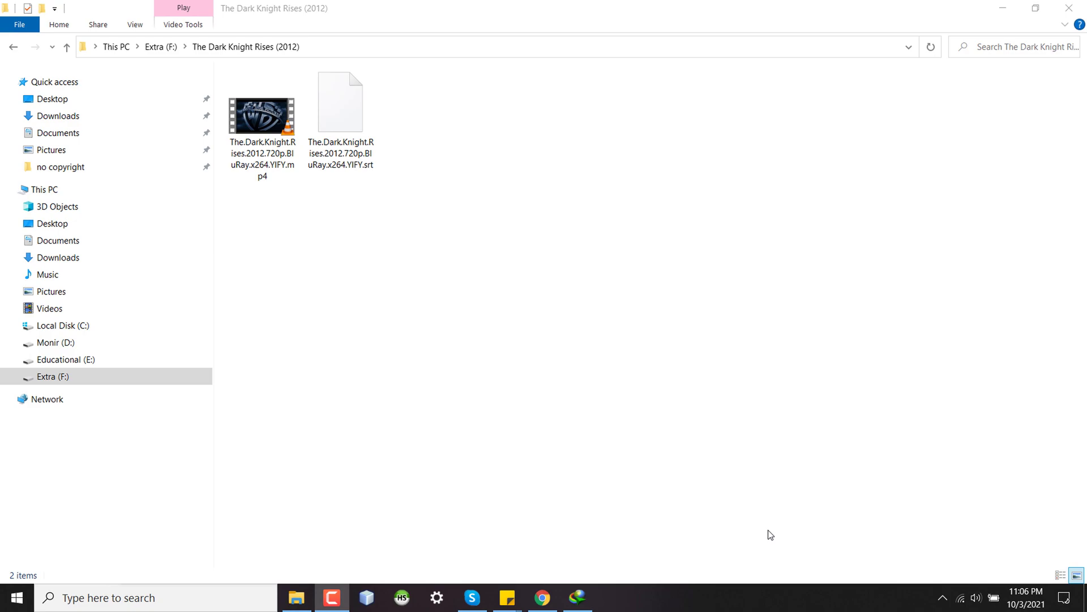
mouse_move(991, 530)
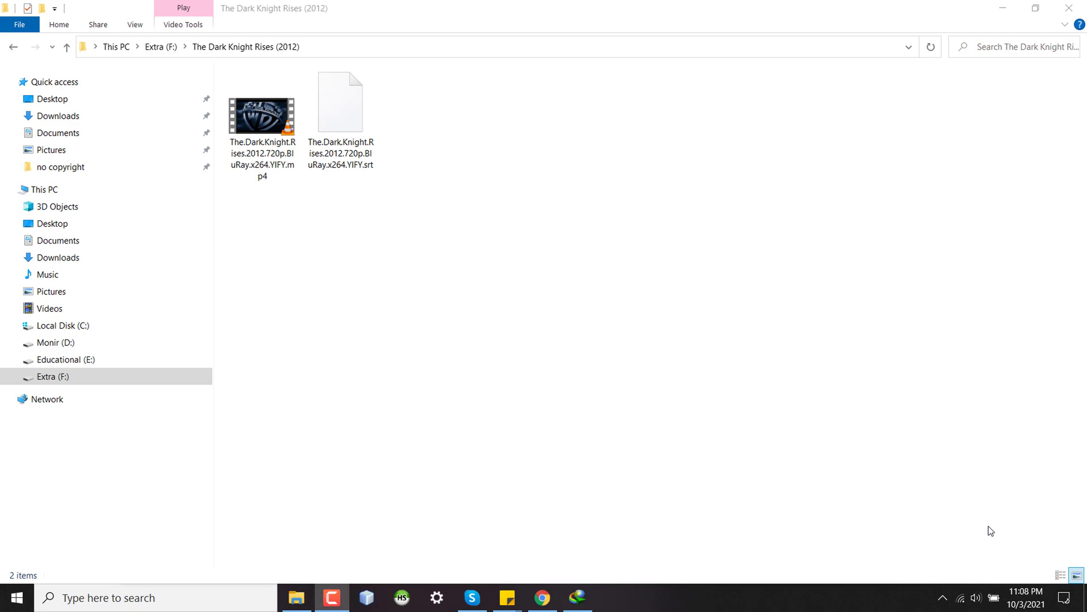
mouse_move(304, 251)
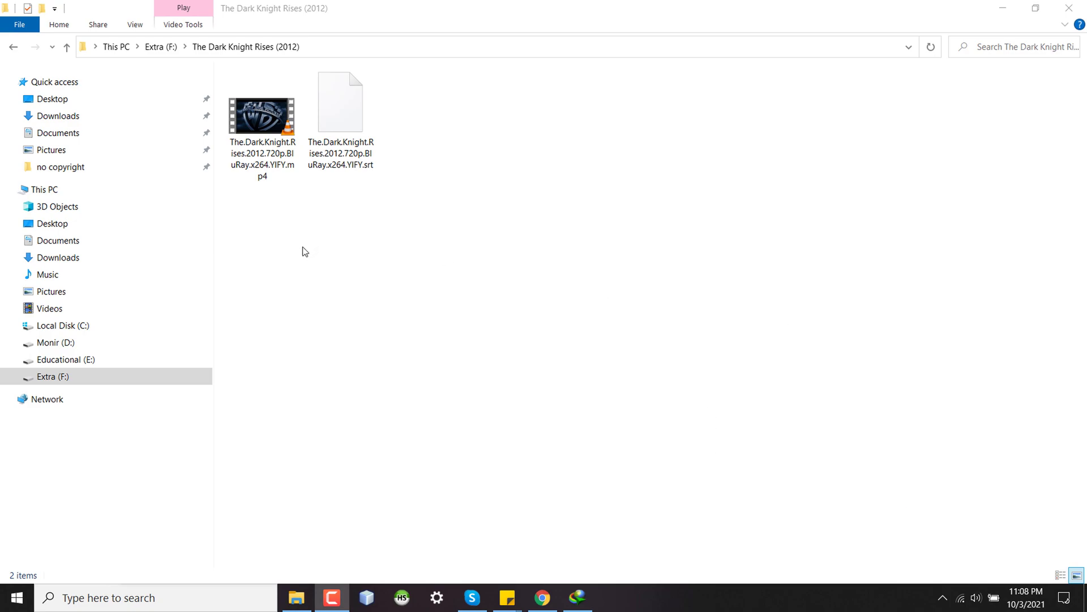
Preview the Bengali .srt subtitle file's contents and close the text view.
right_click(340, 100)
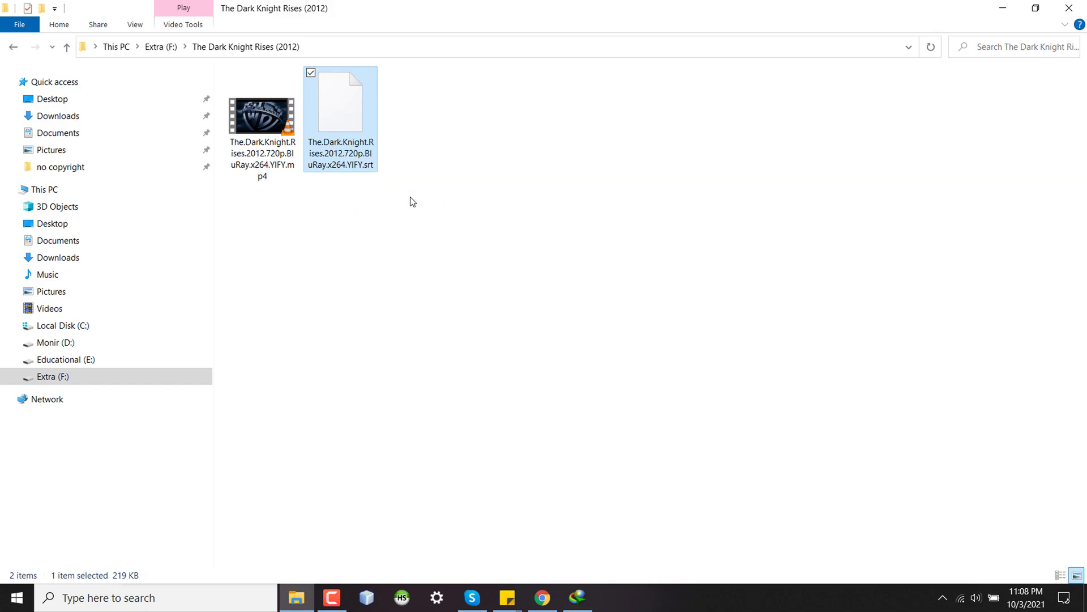
double_click(341, 103)
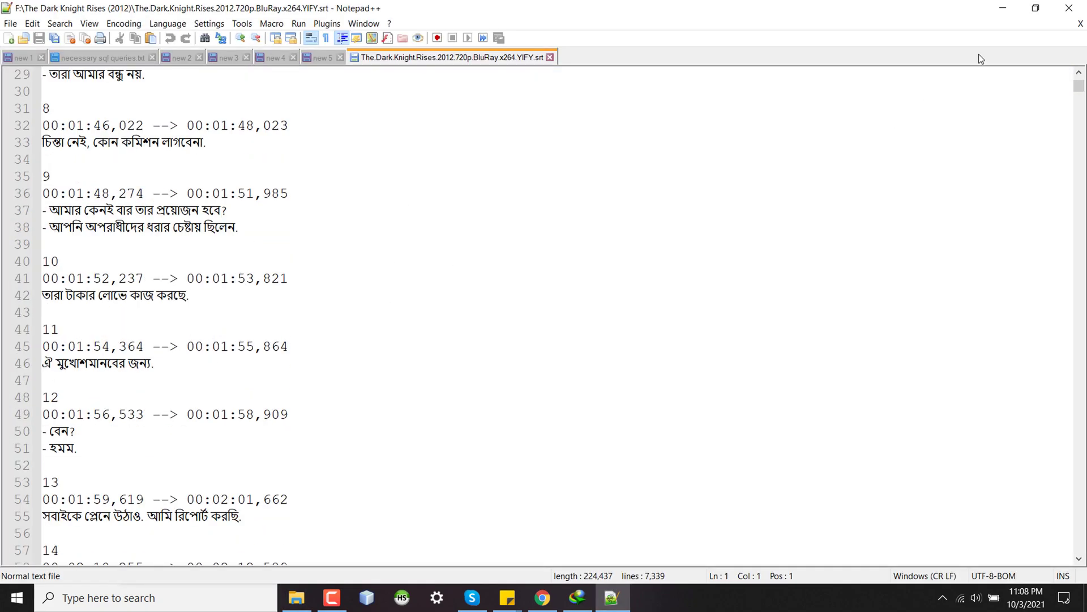
left_click(296, 597)
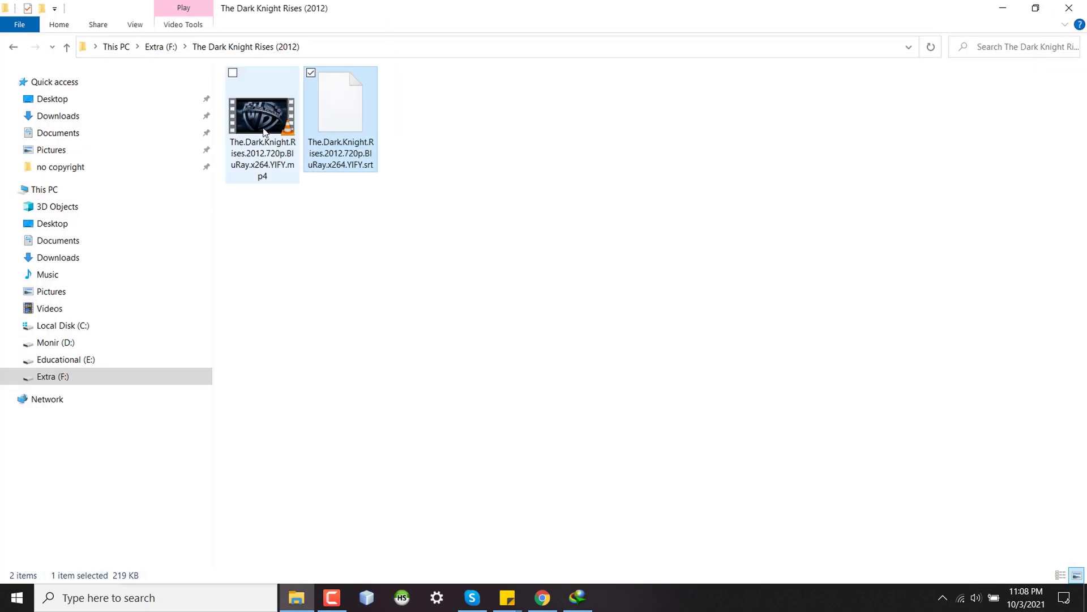
Launch VLC media player from the Windows search box's top apps.
left_click(138, 597)
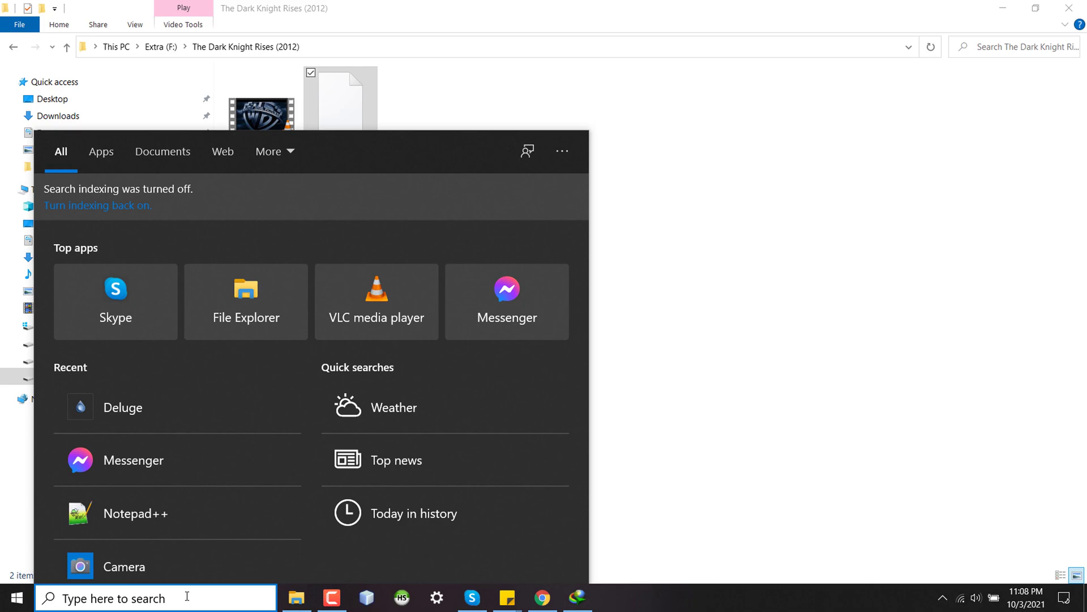
mouse_move(376, 301)
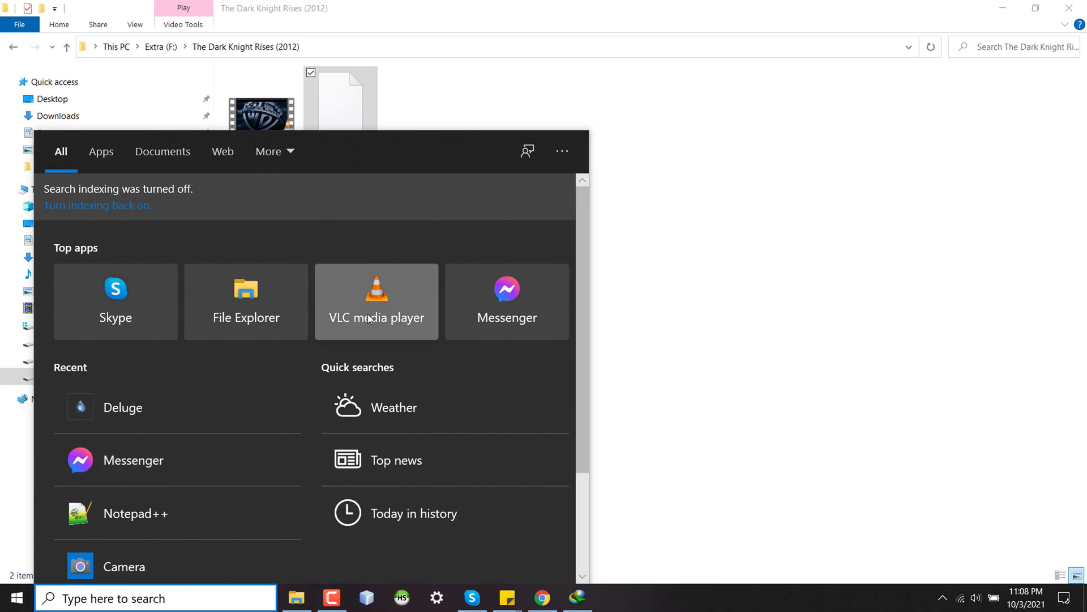
left_click(377, 302)
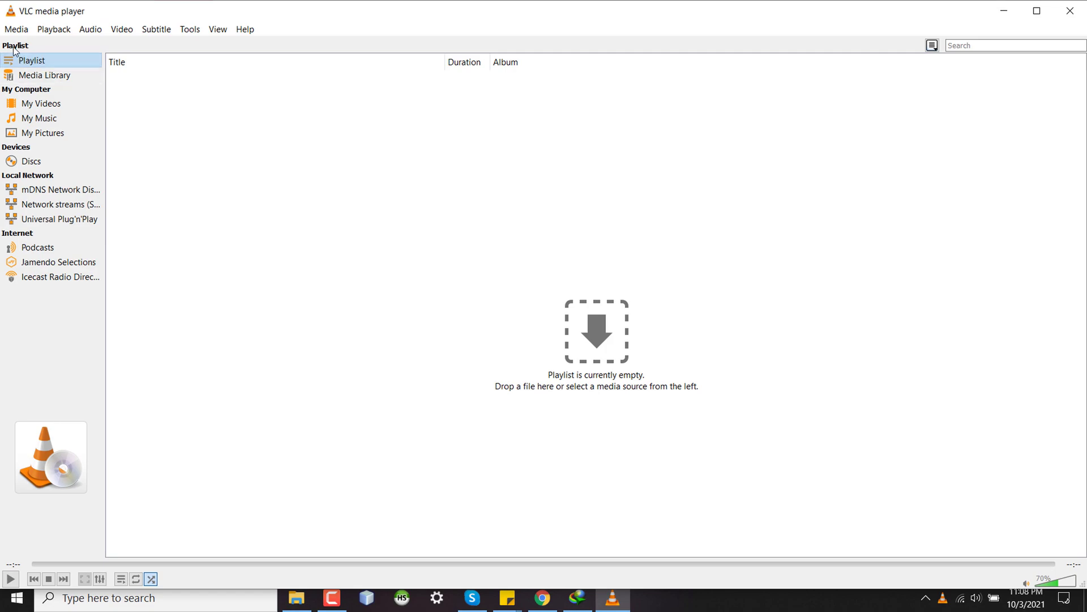
Bring up VLC's Media menu to reach the Stream option.
left_click(15, 29)
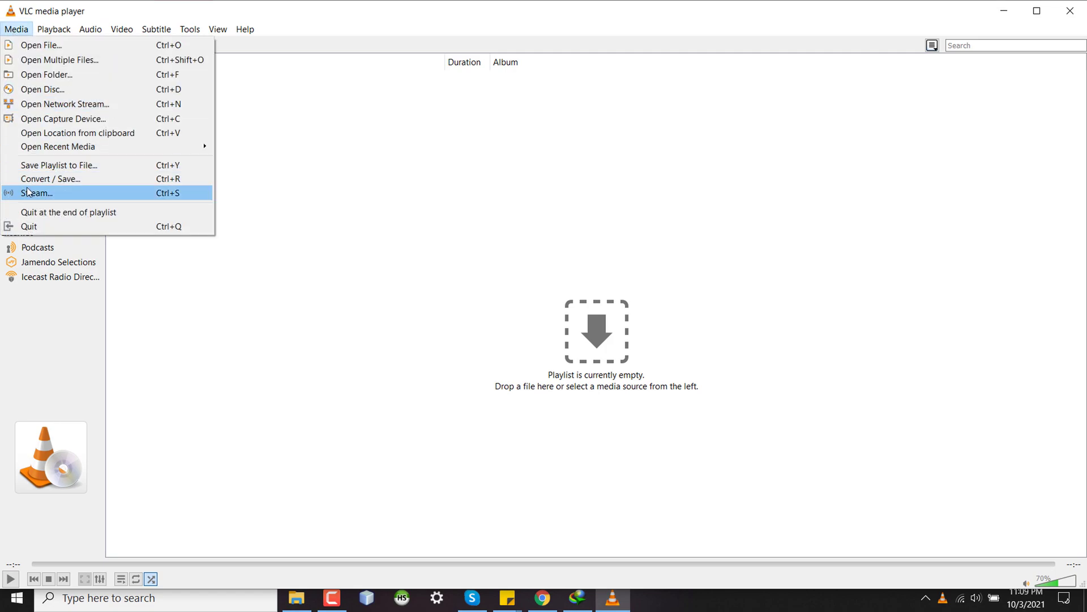
mouse_move(33, 197)
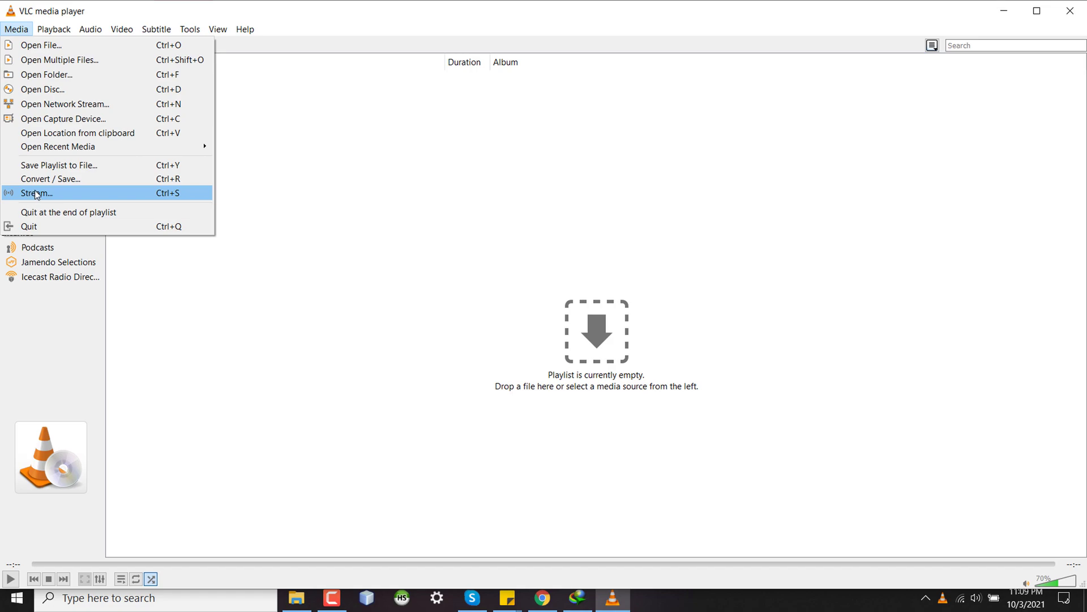
mouse_move(49, 179)
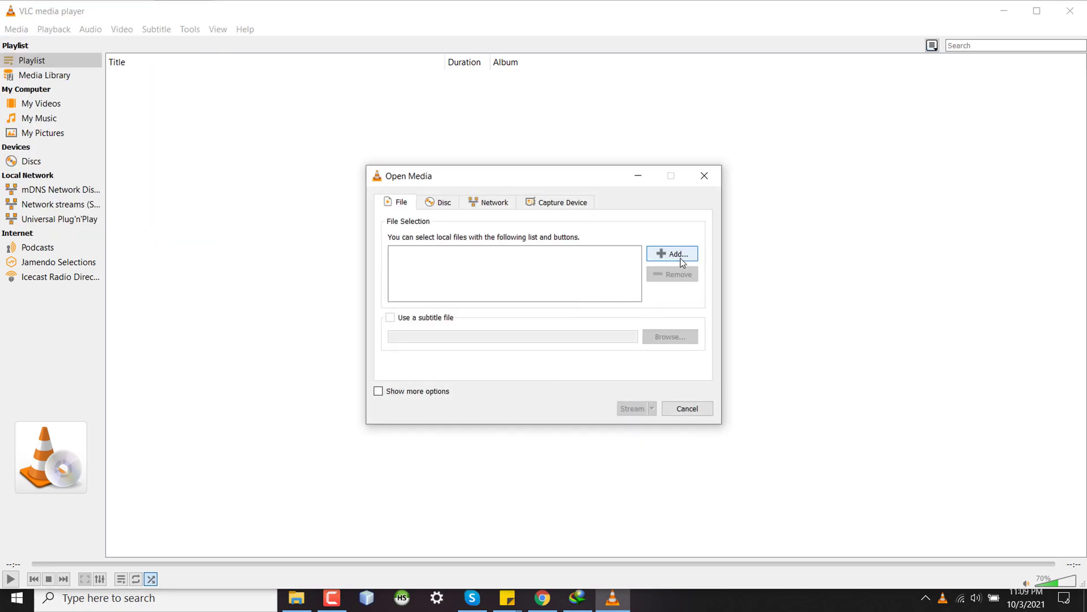
mouse_move(672, 252)
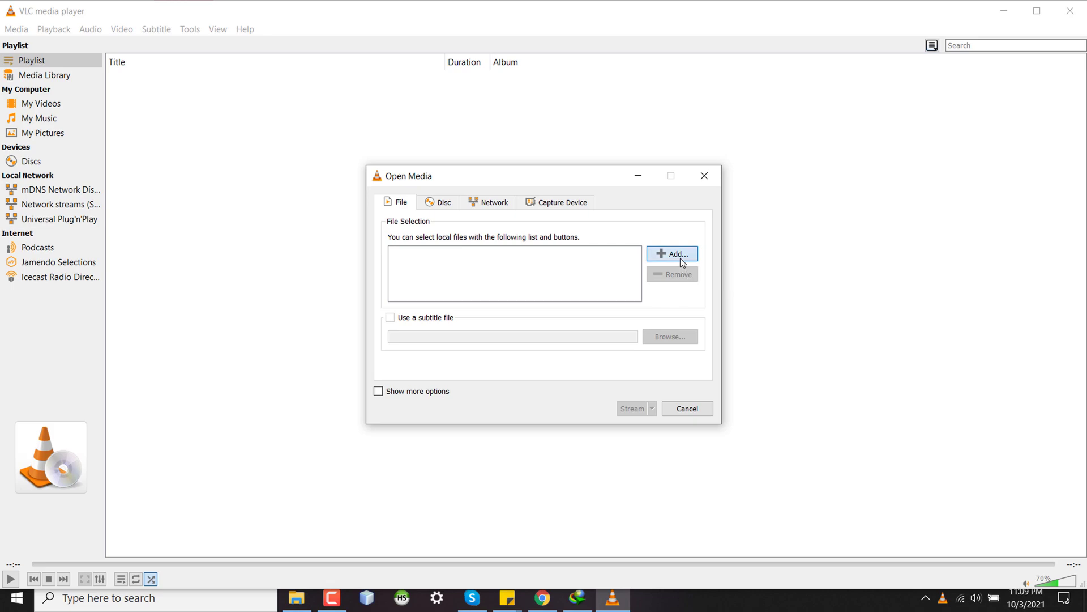
Add The Dark Knight Rises .mp4 from F:\The Dark Knight Rises (2012) as the source.
left_click(671, 253)
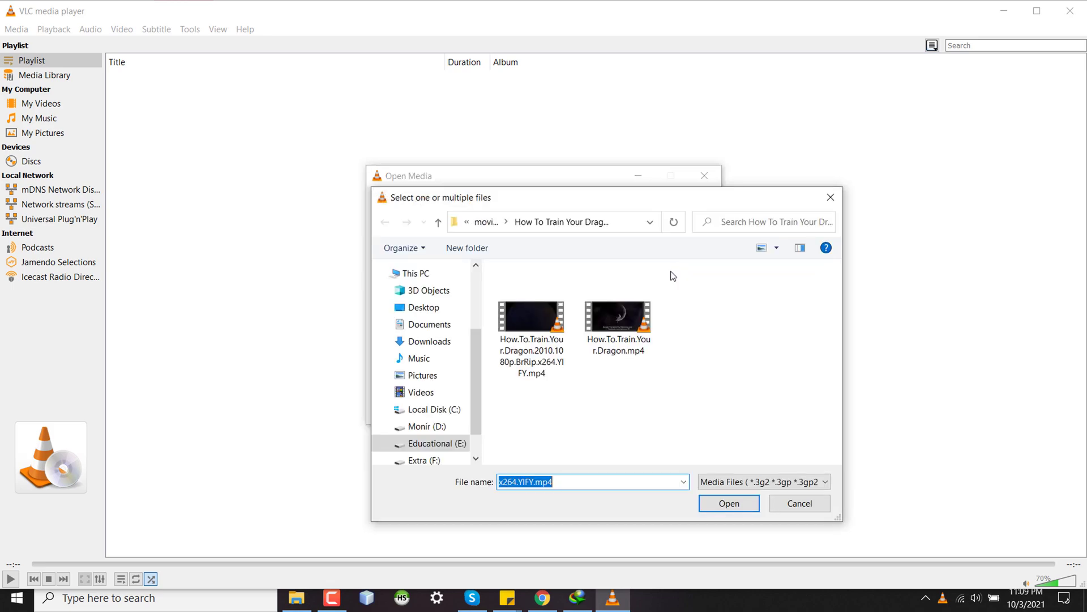
left_click(418, 420)
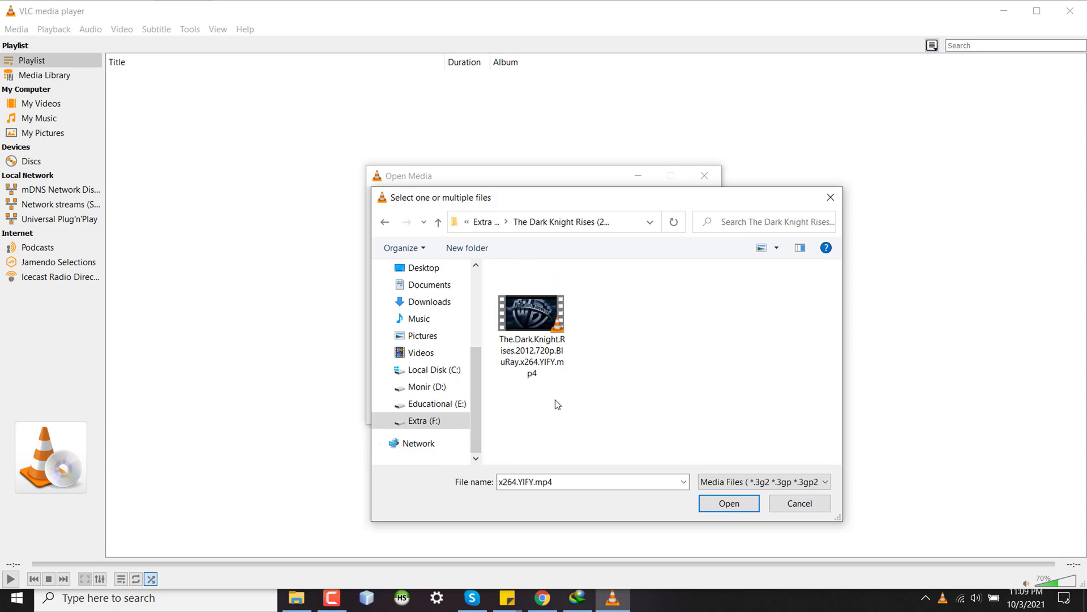
left_click(728, 503)
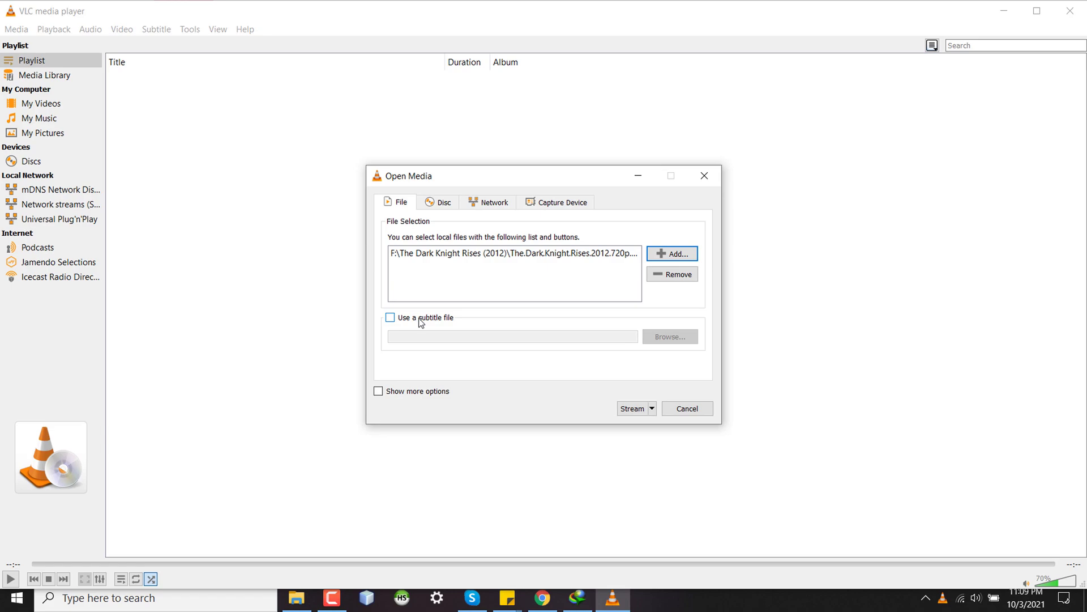
Enable 'Use a subtitle file' and browse for the matching .srt to overlay.
left_click(390, 317)
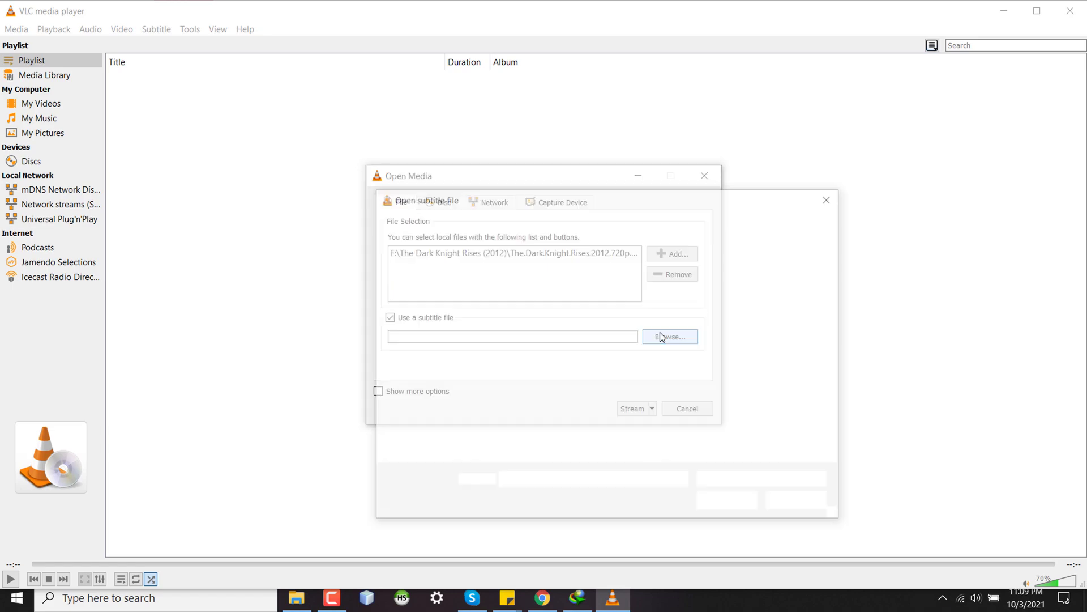
left_click(668, 337)
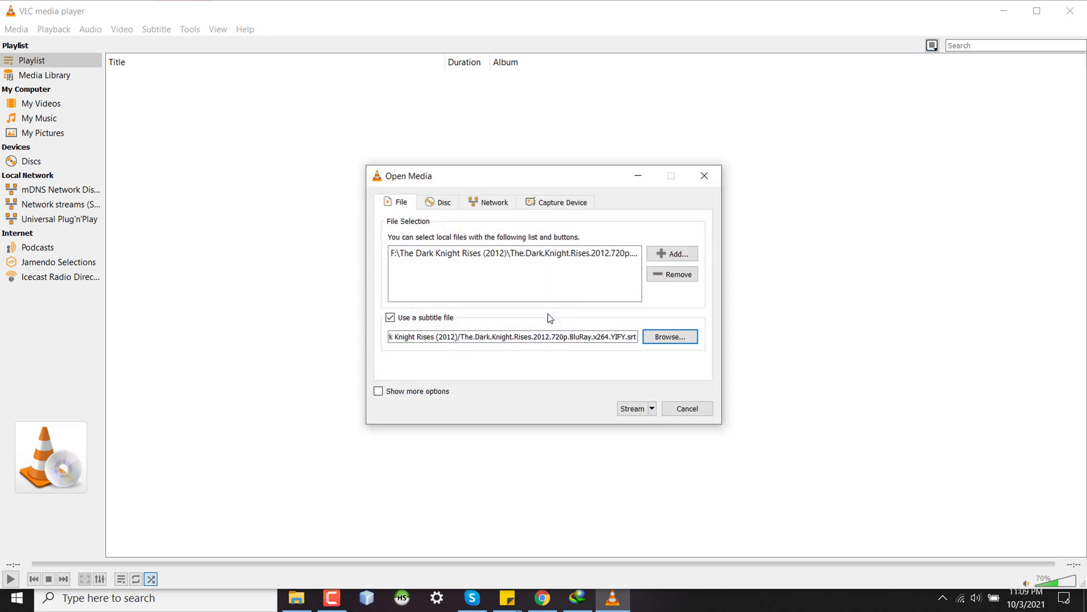
mouse_move(520, 274)
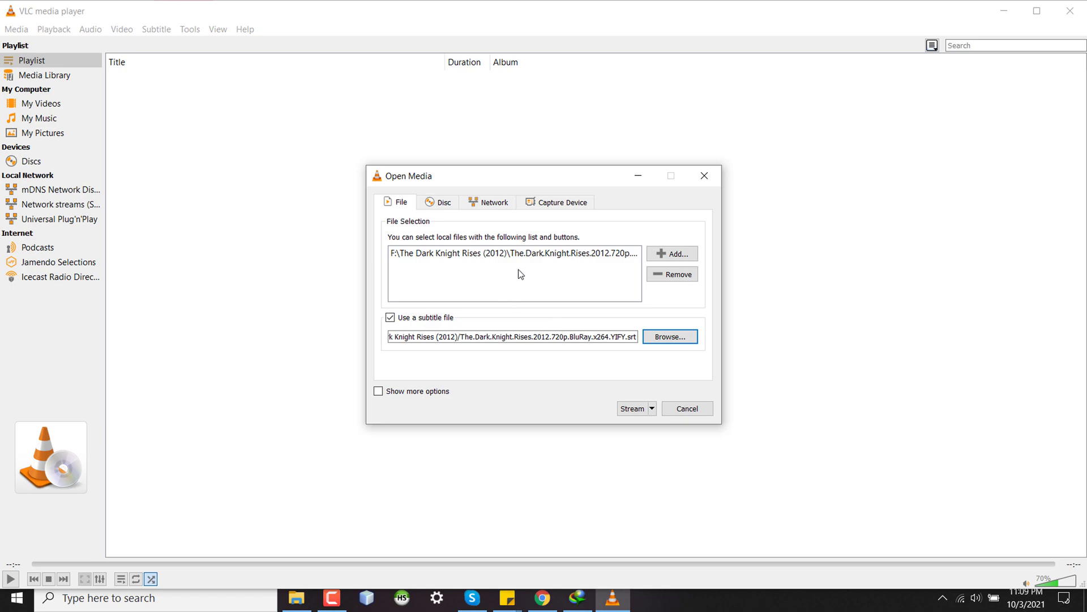
mouse_move(512, 270)
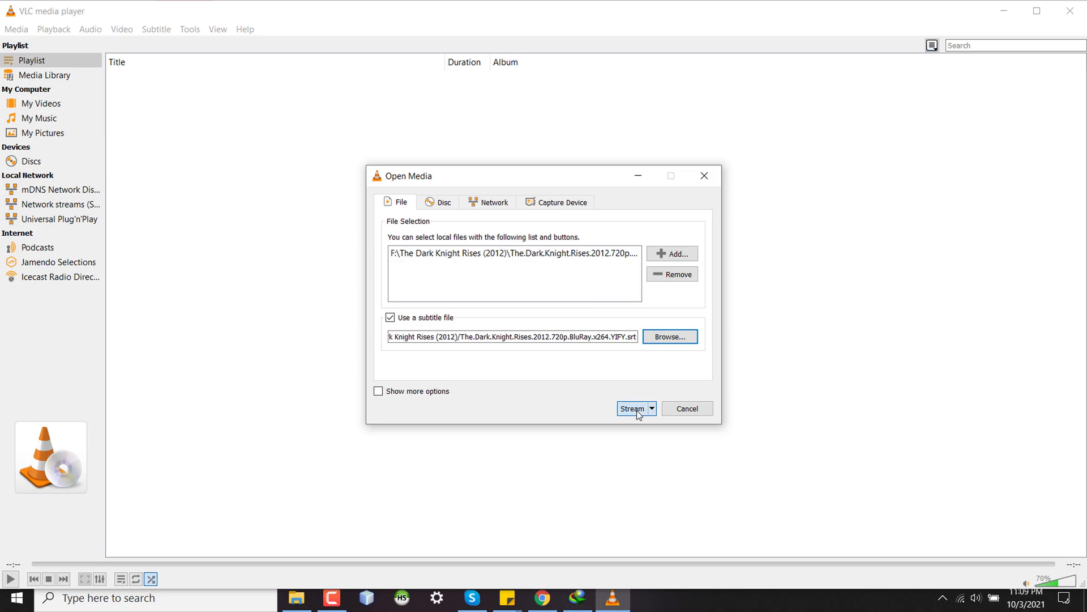
Advance the stream wizard to Destination Setup and add a File output, browsing for its location.
left_click(632, 409)
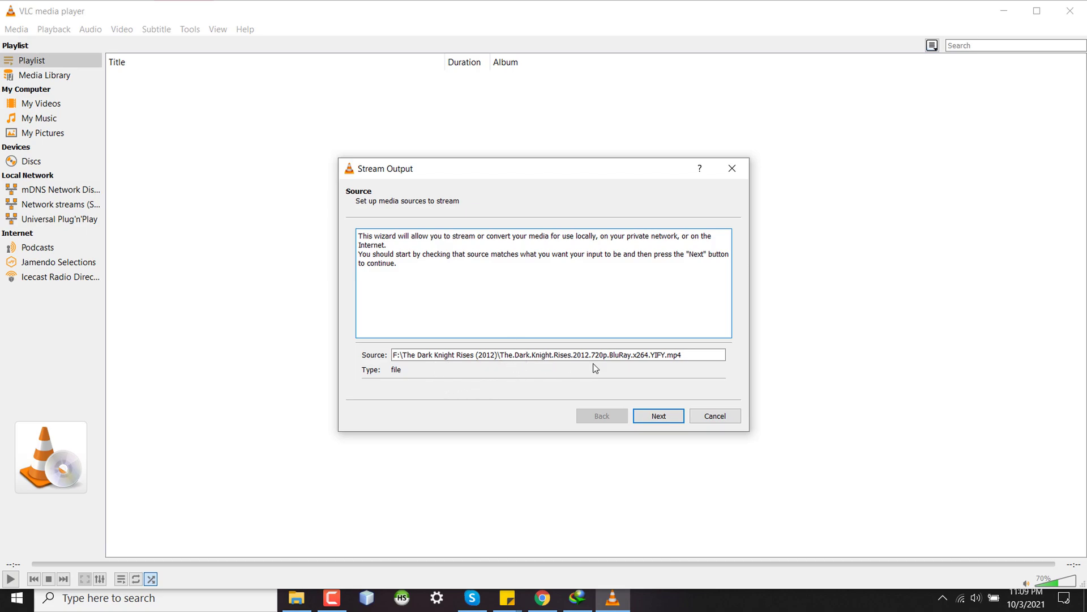
left_click(657, 416)
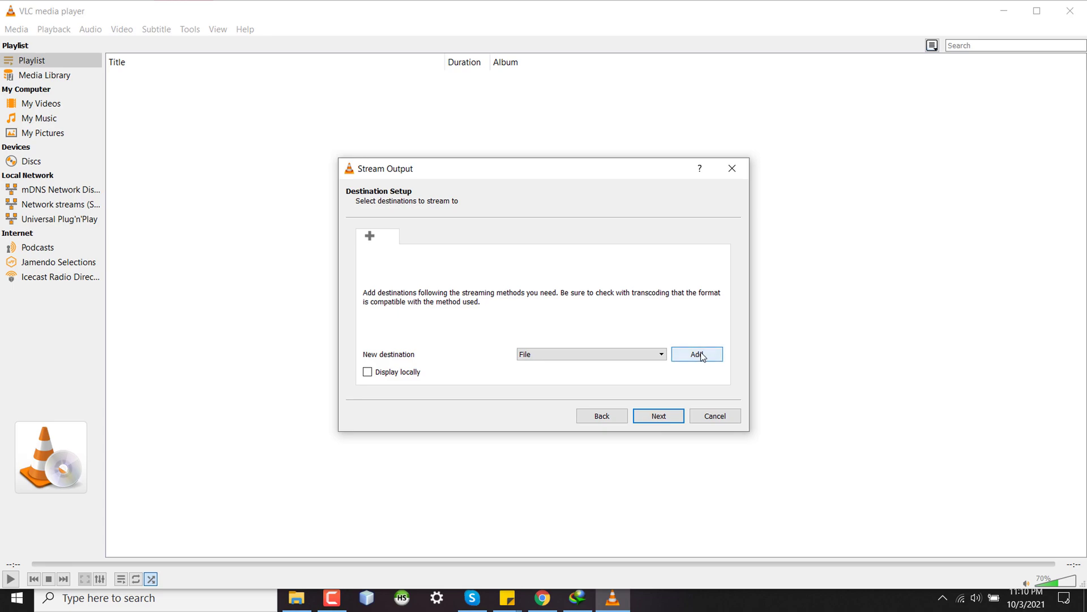
left_click(696, 354)
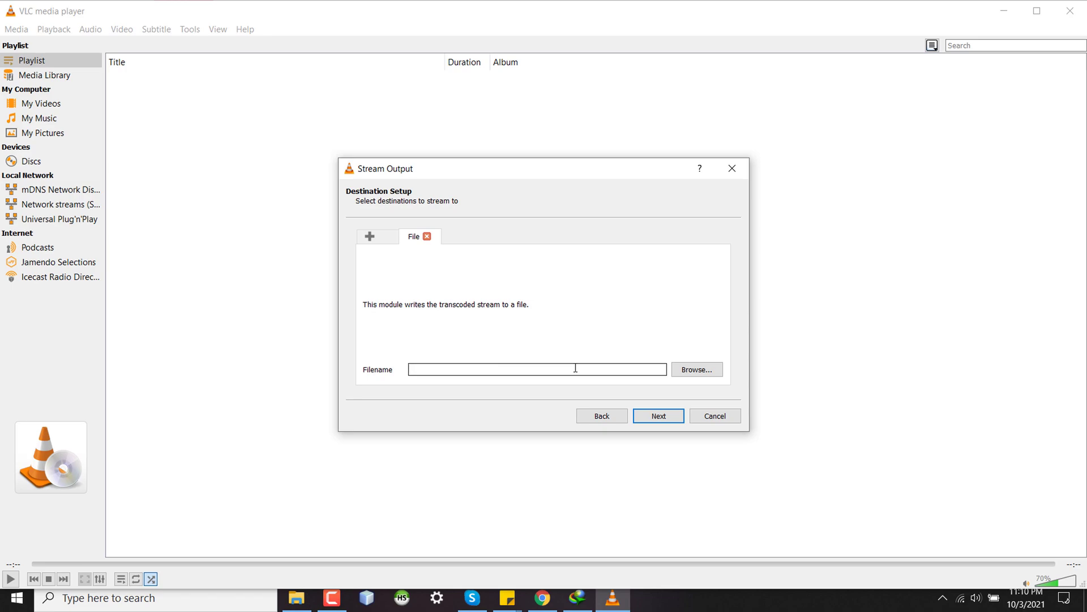
left_click(536, 369)
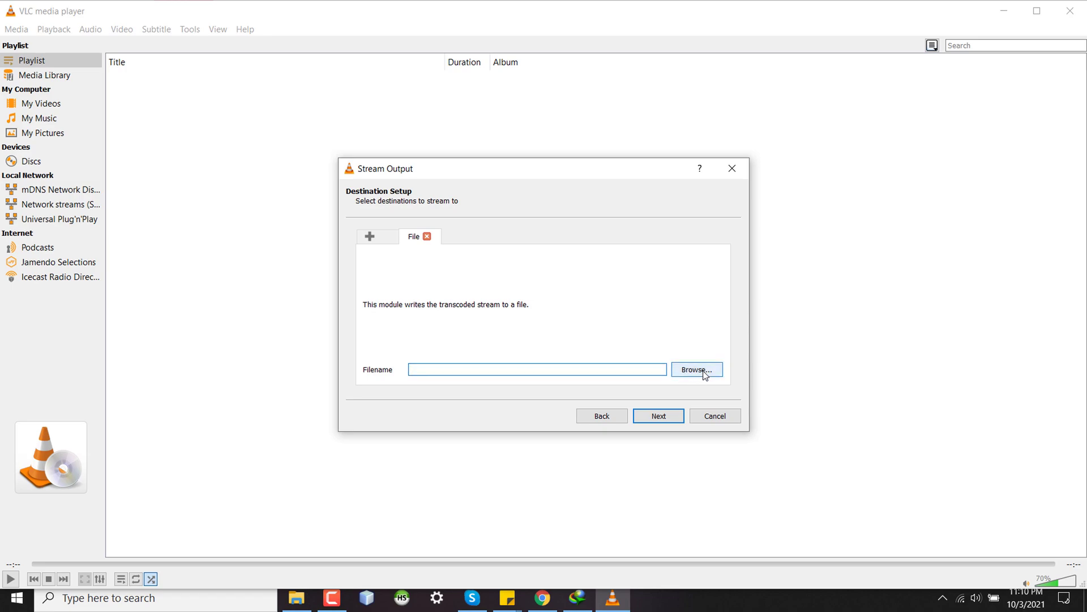
left_click(697, 369)
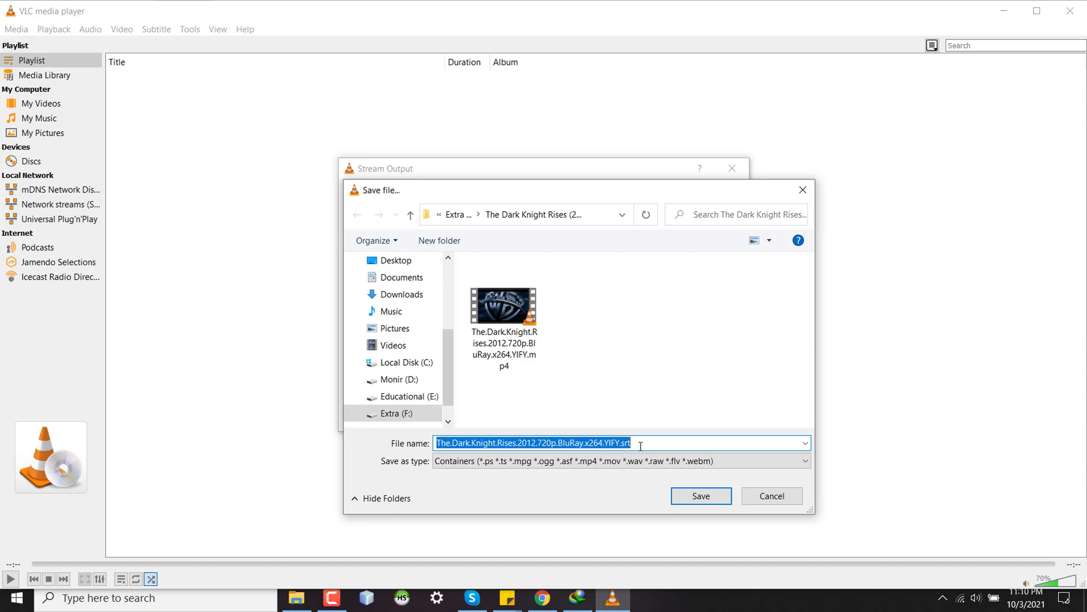
Name the output file batman3.mp4 in the movie folder and save it as the destination.
type("batm")
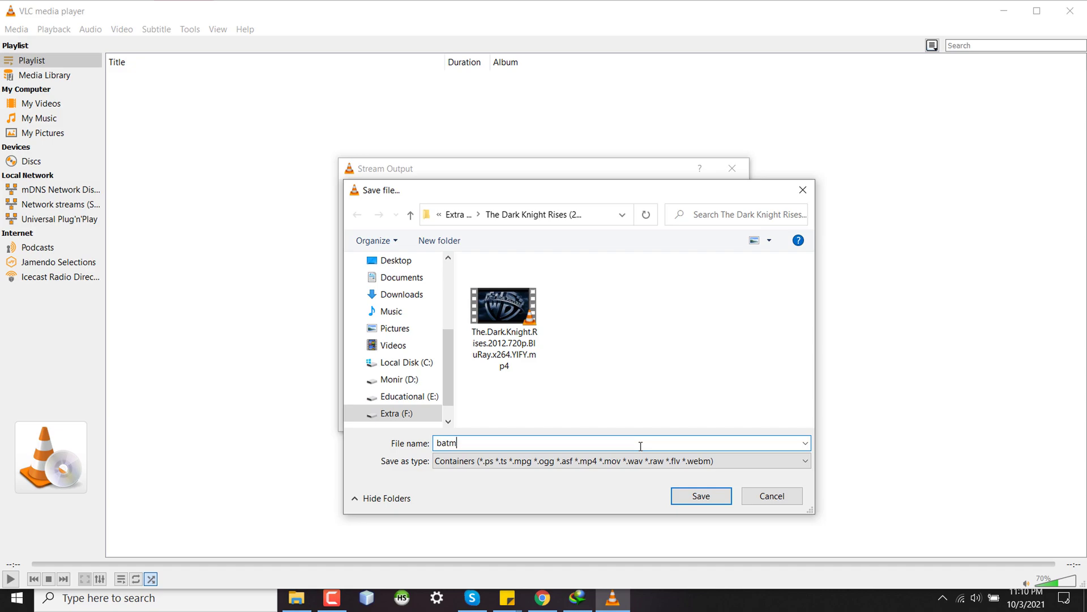
type("an3.")
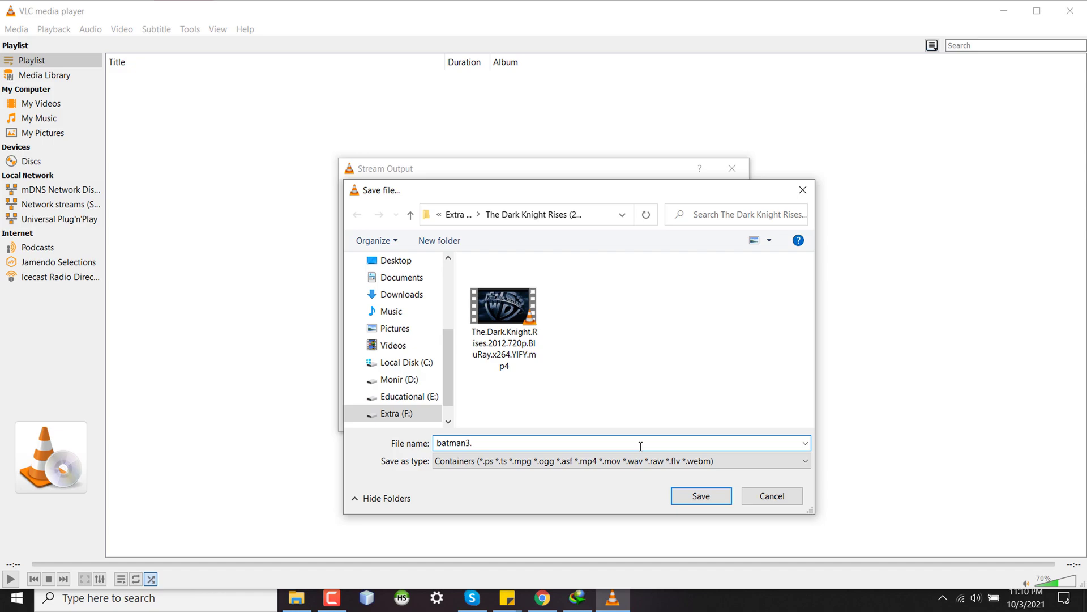
type("mp4")
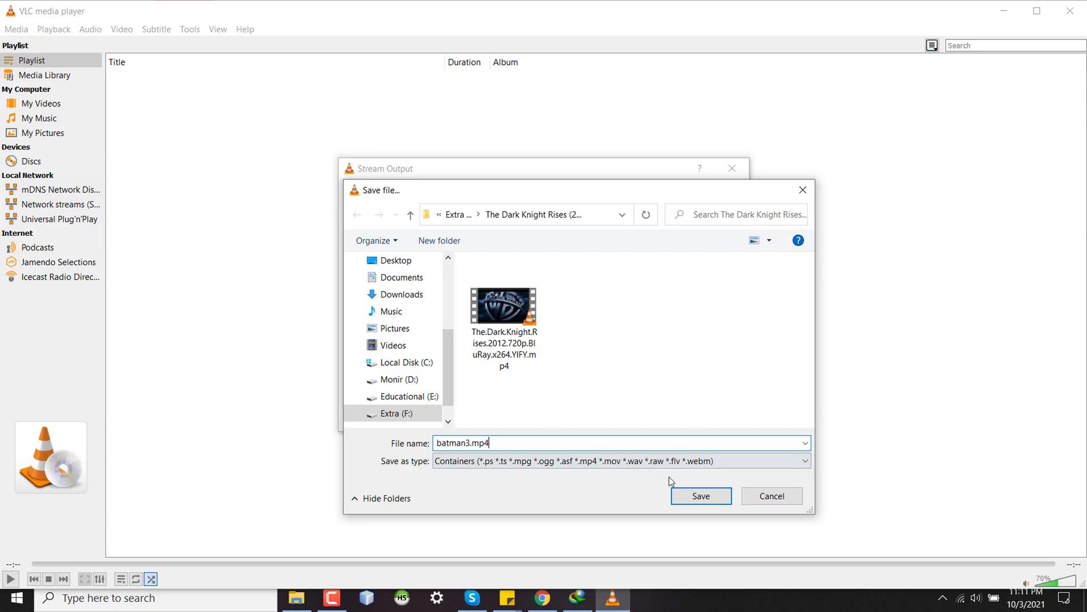
left_click(700, 495)
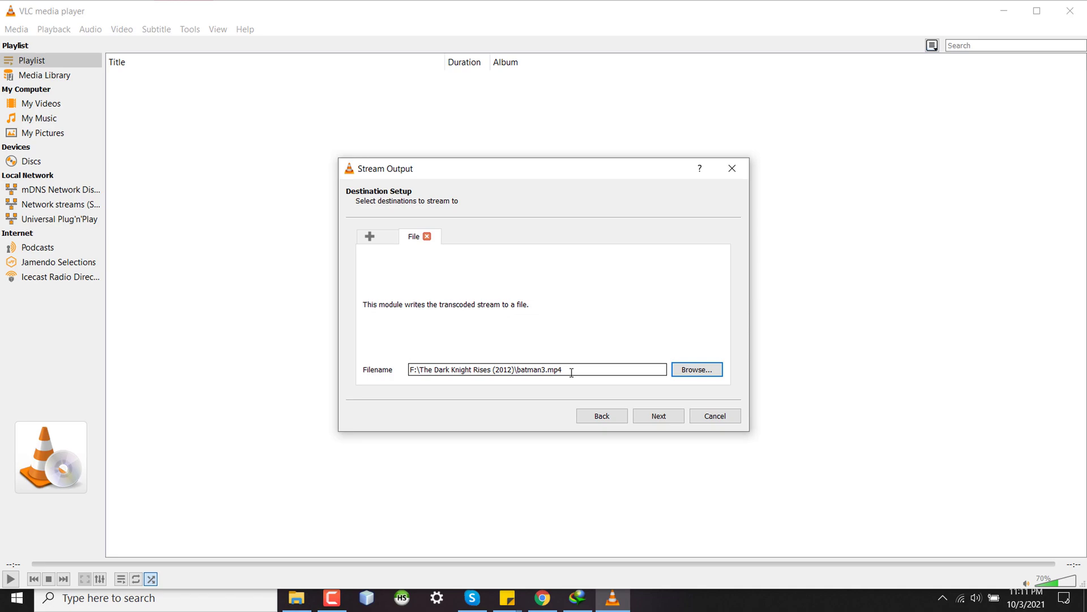
double_click(546, 370)
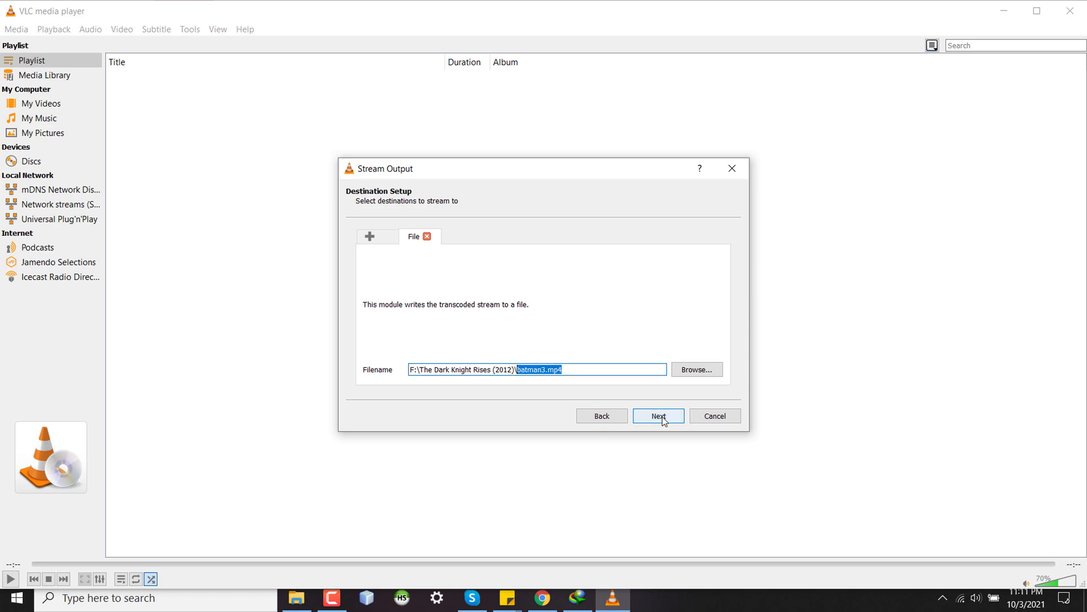
Review the H.264 + MP3 (MP4) profile's video, audio and subtitle settings with overlay enabled, and save it.
left_click(657, 416)
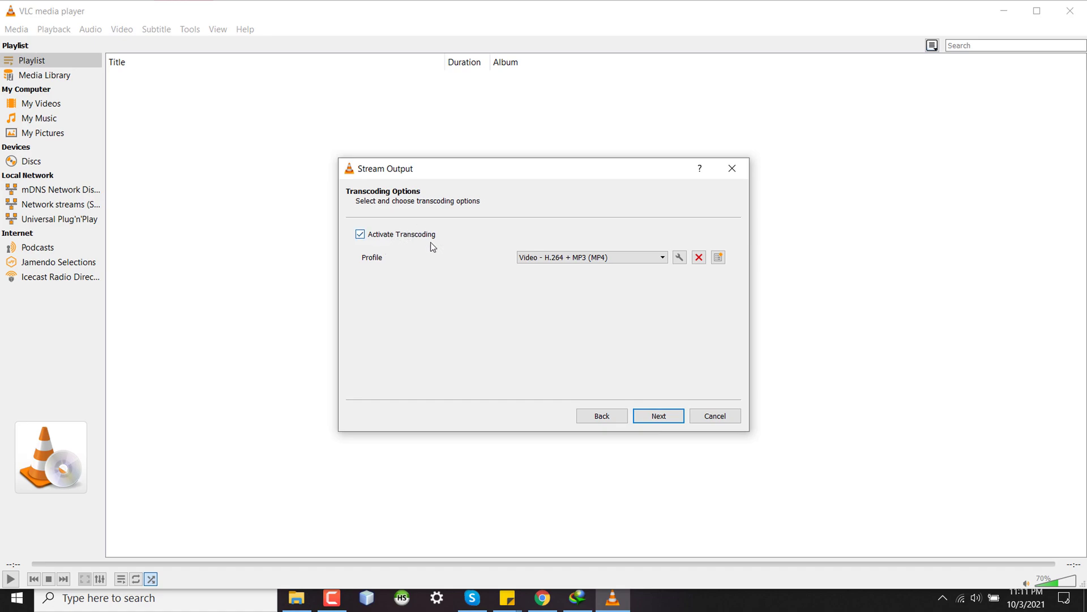
left_click(678, 257)
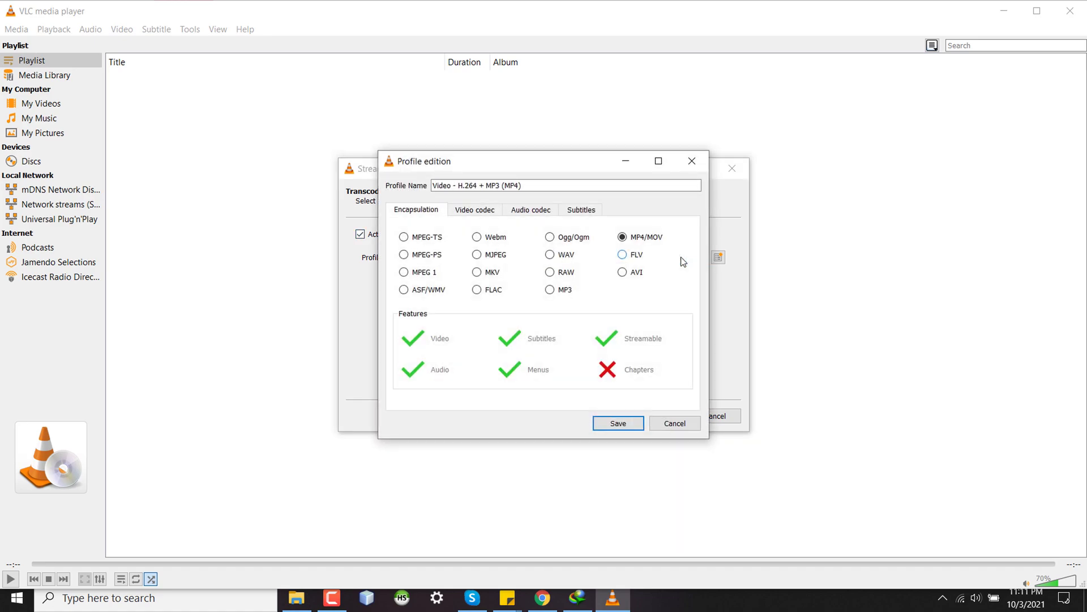
mouse_move(532, 264)
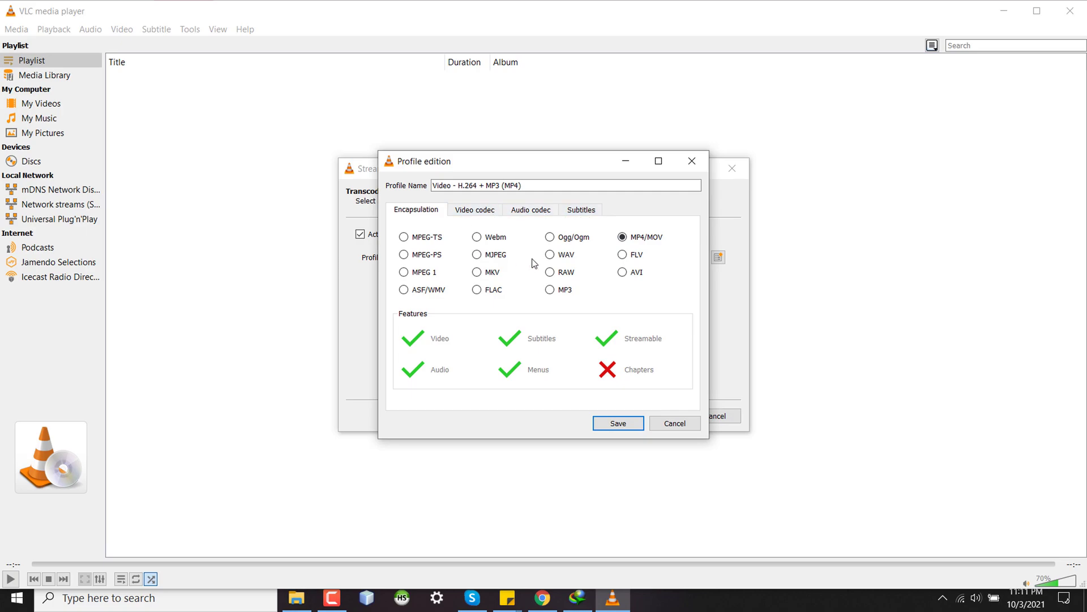
mouse_move(541, 239)
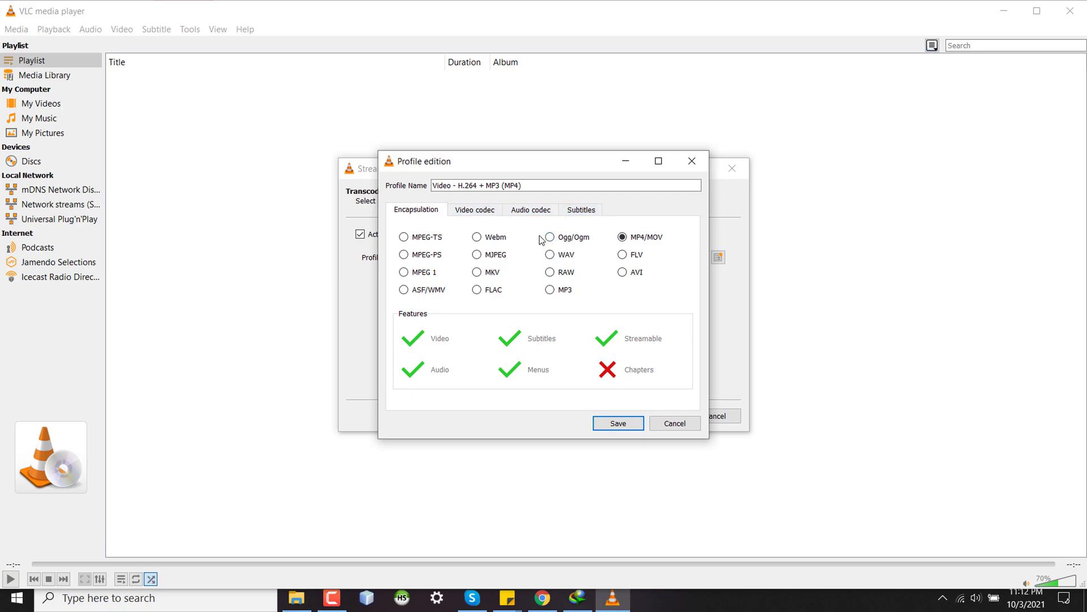
left_click(475, 210)
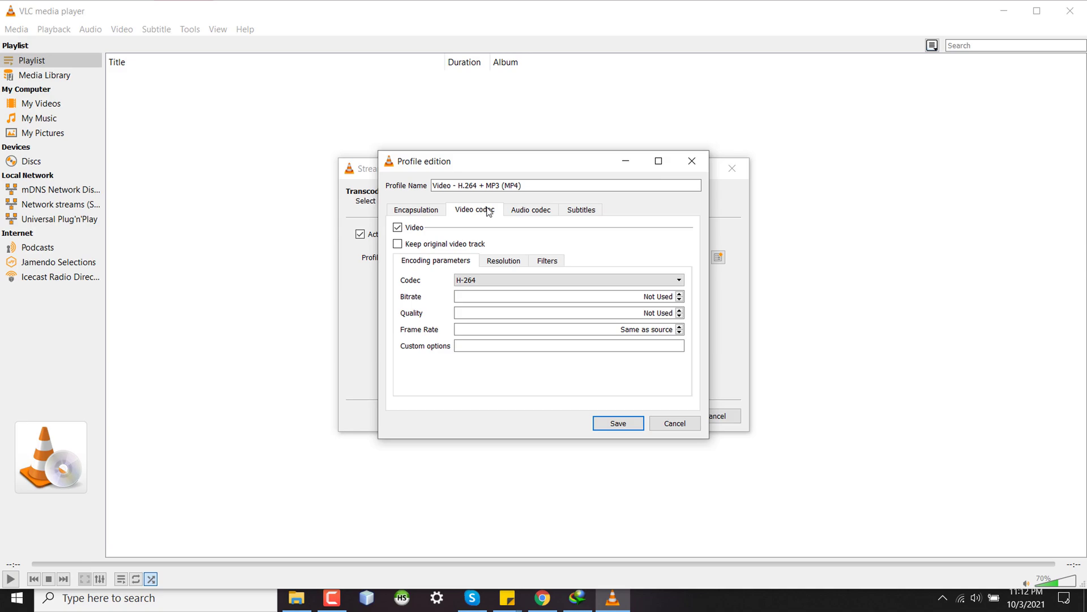
left_click(531, 210)
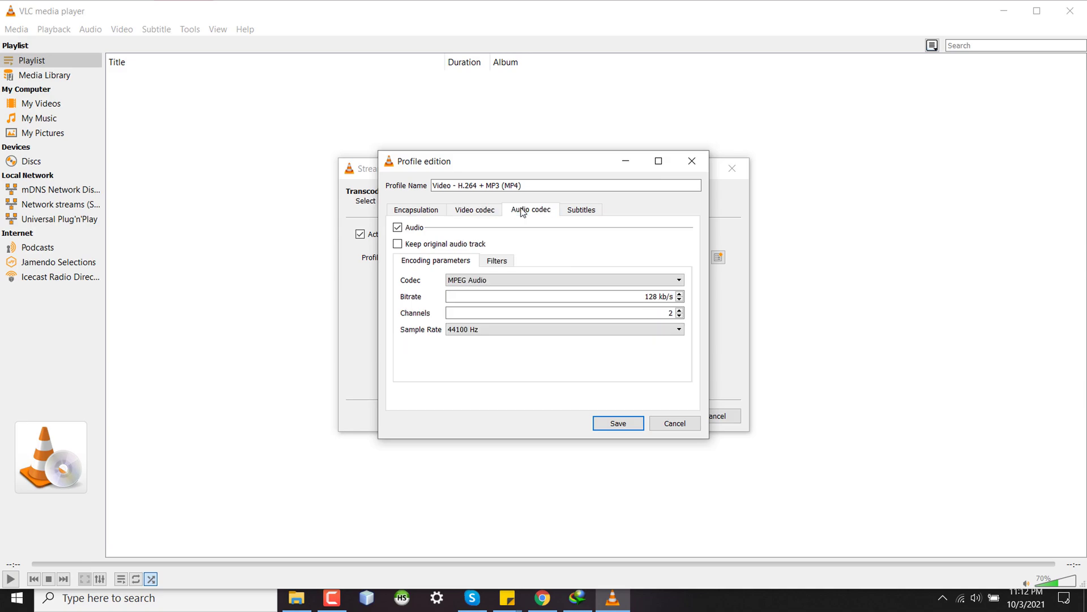
left_click(582, 210)
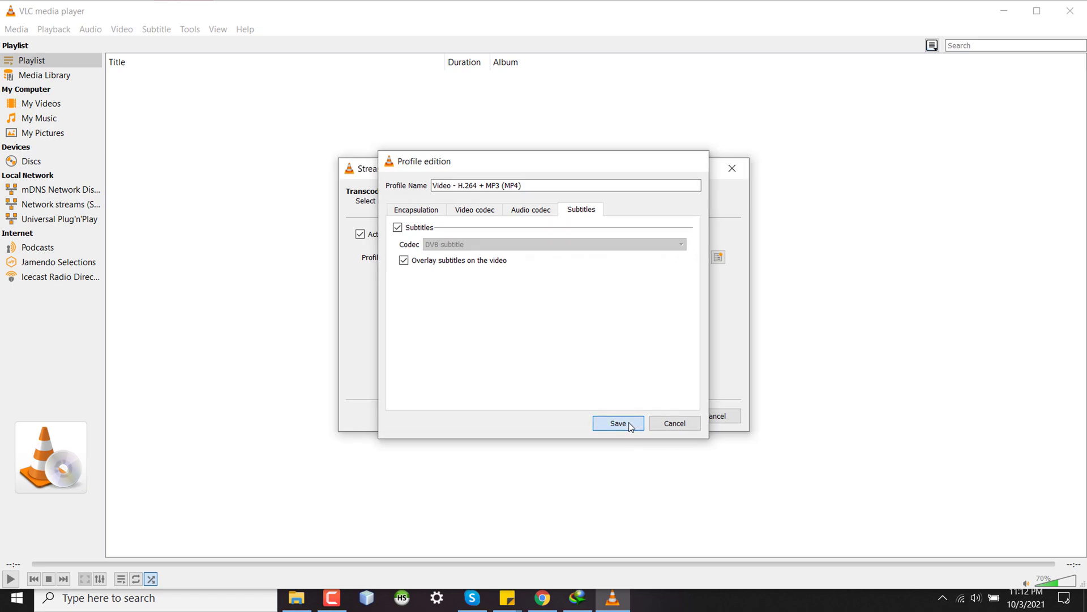
left_click(617, 422)
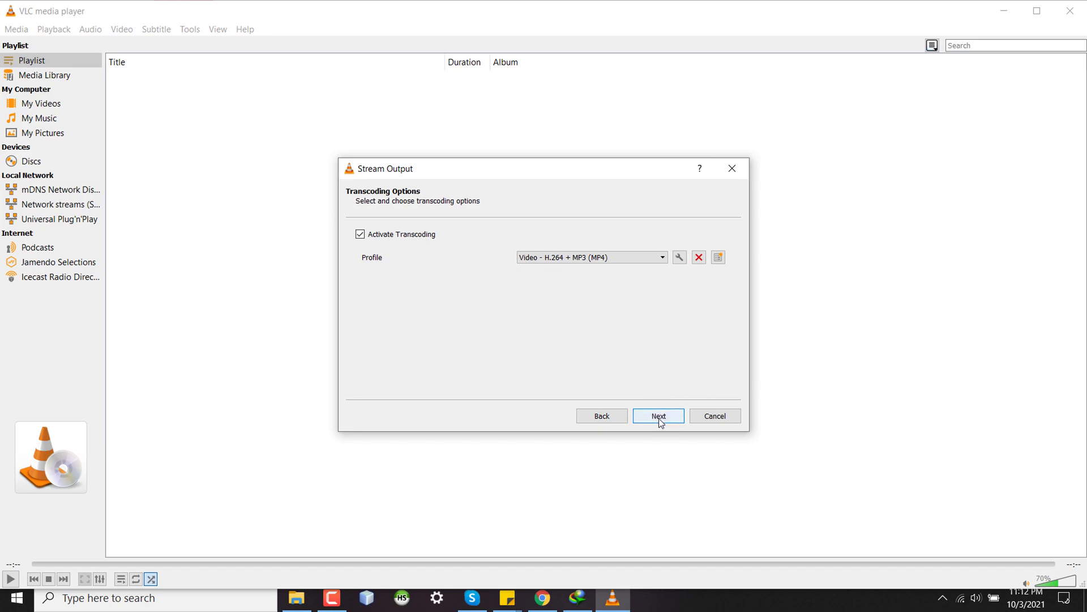
Accept the generated stream output string and start the conversion to batman3.mp4.
left_click(657, 415)
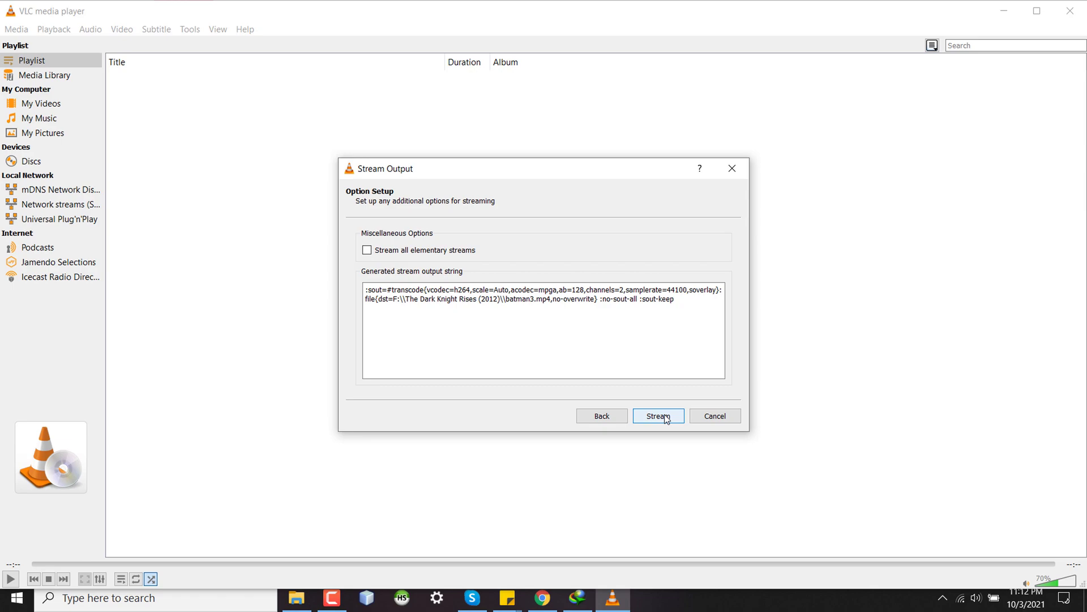
left_click(657, 416)
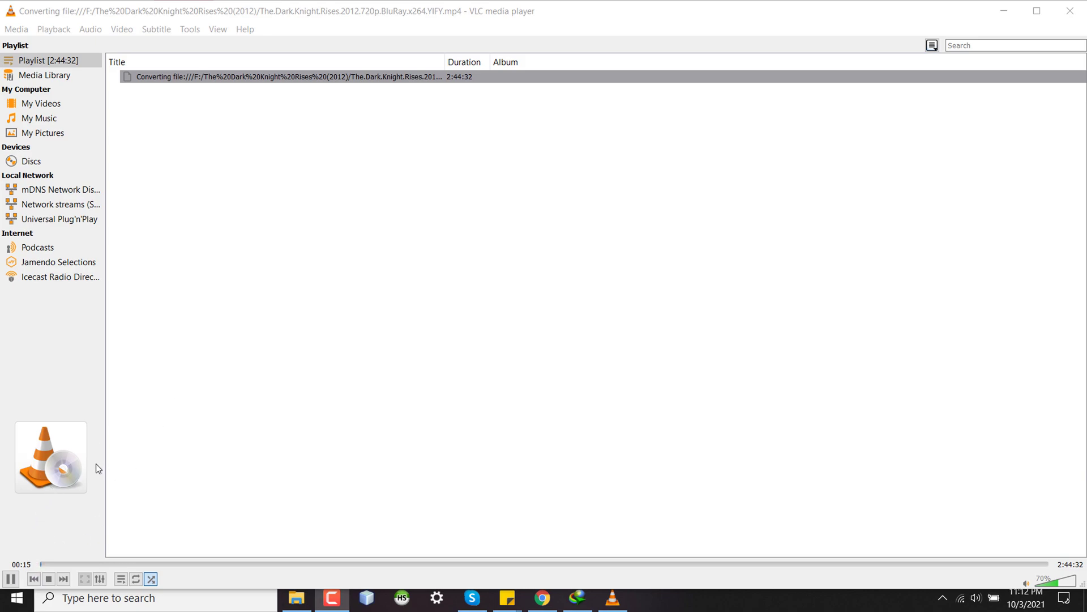
left_click(10, 579)
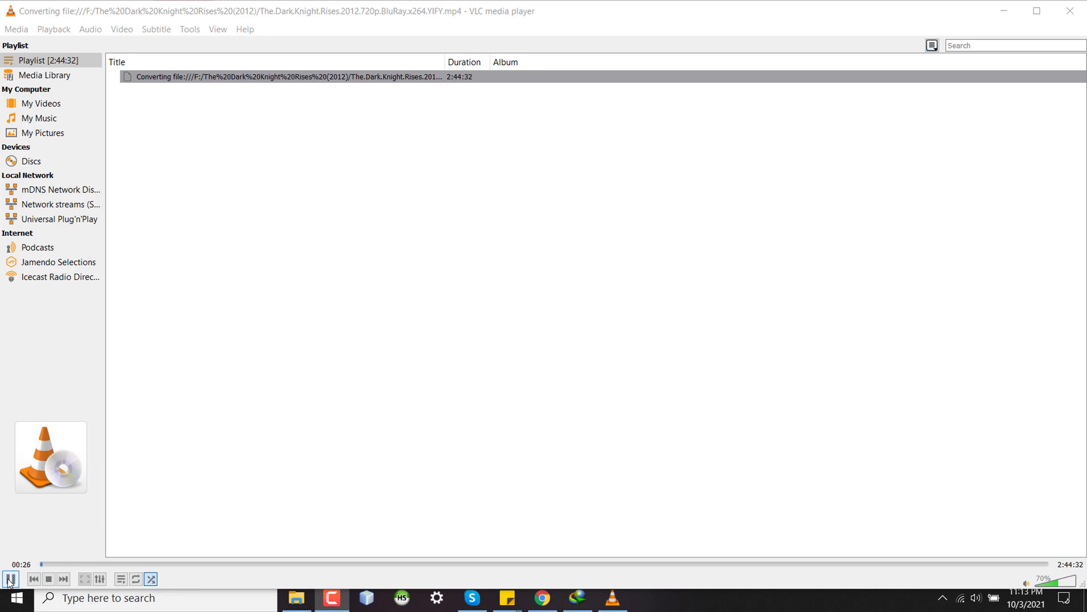
left_click(10, 579)
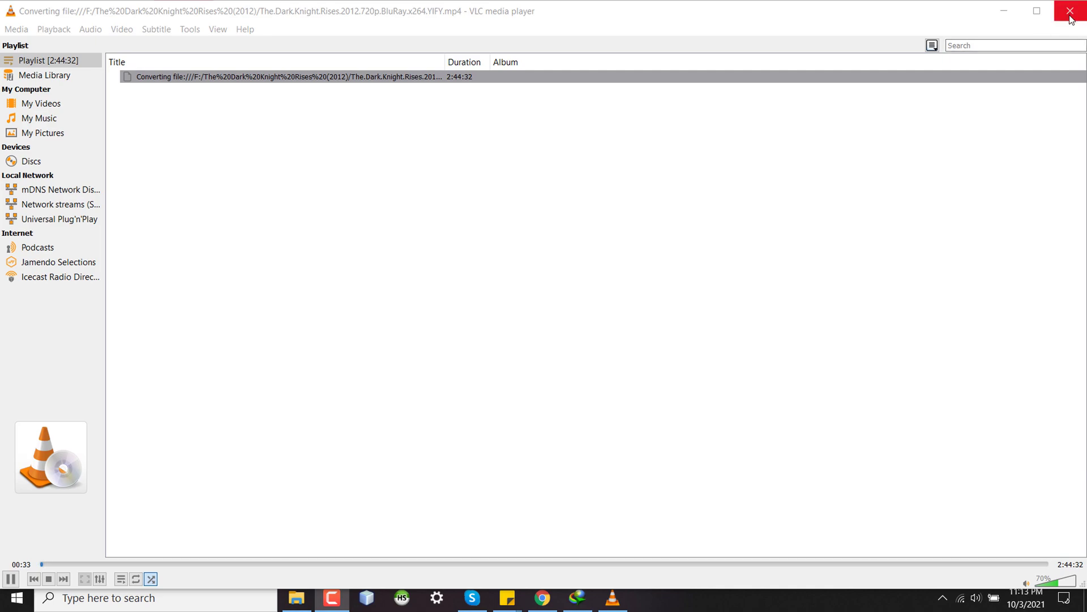
mouse_move(733, 138)
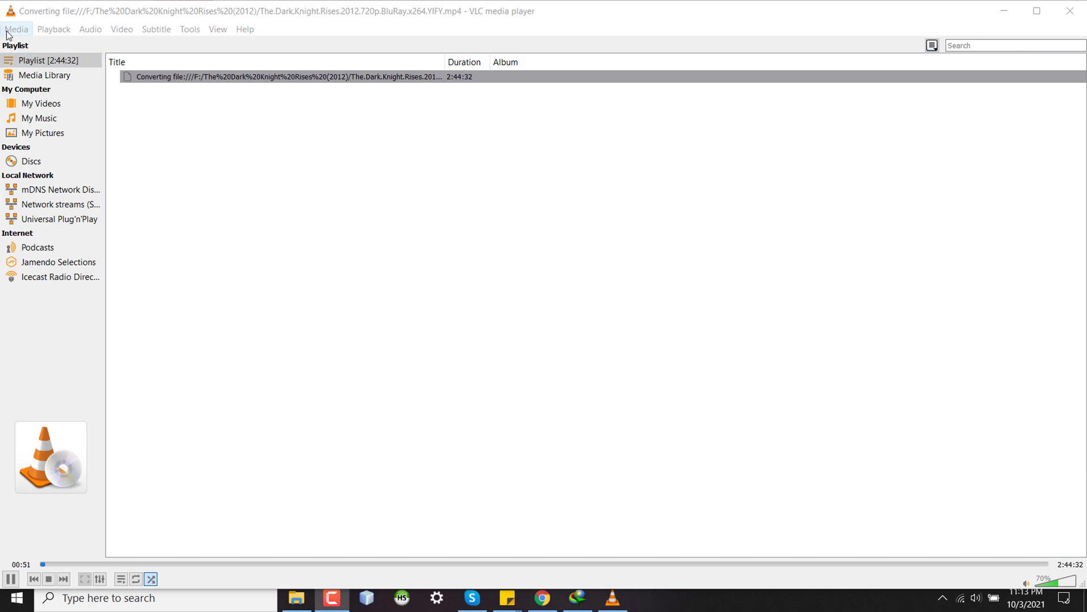
Reopen the Media menu while the conversion runs past about 56 seconds.
left_click(16, 30)
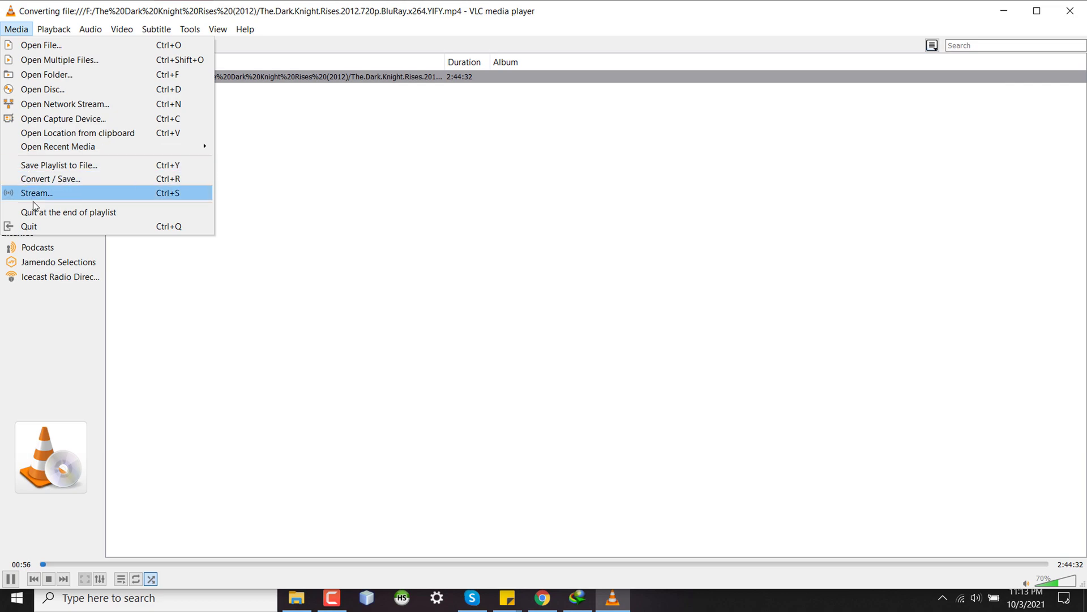
mouse_move(41, 227)
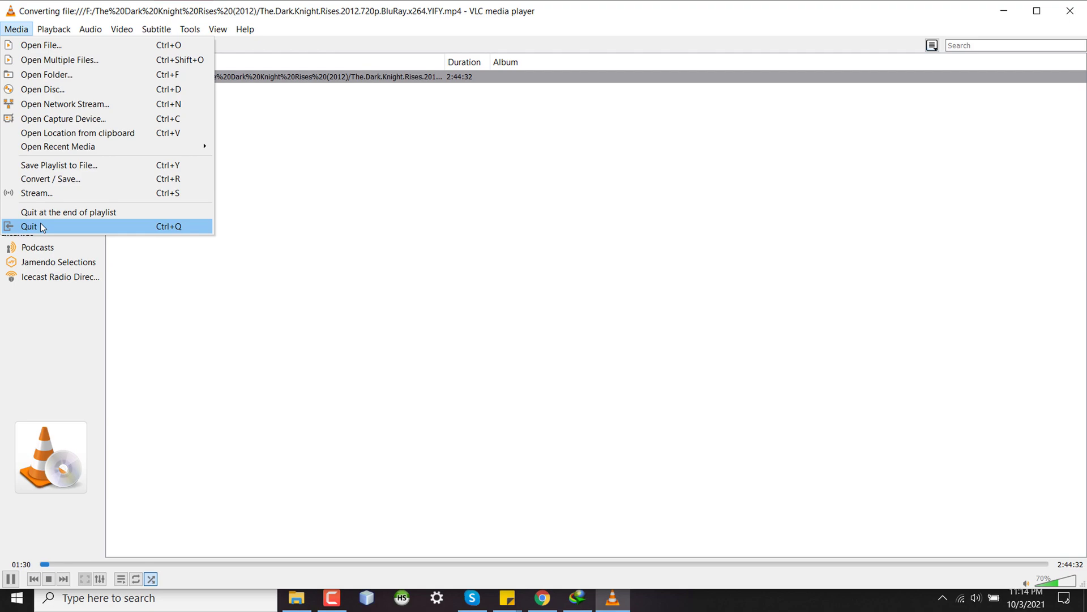
mouse_move(170, 291)
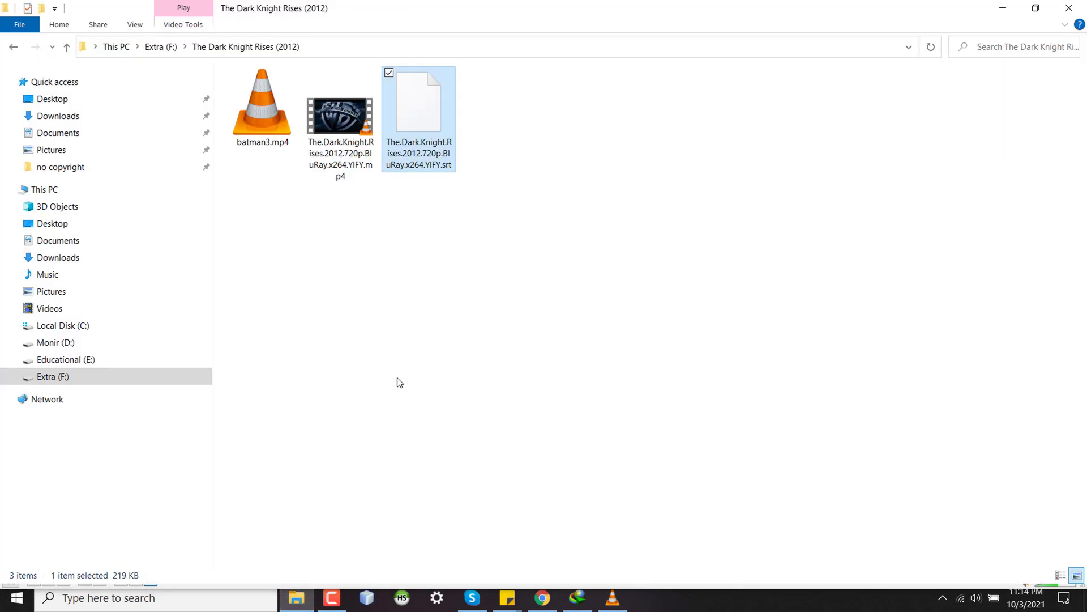
mouse_move(262, 102)
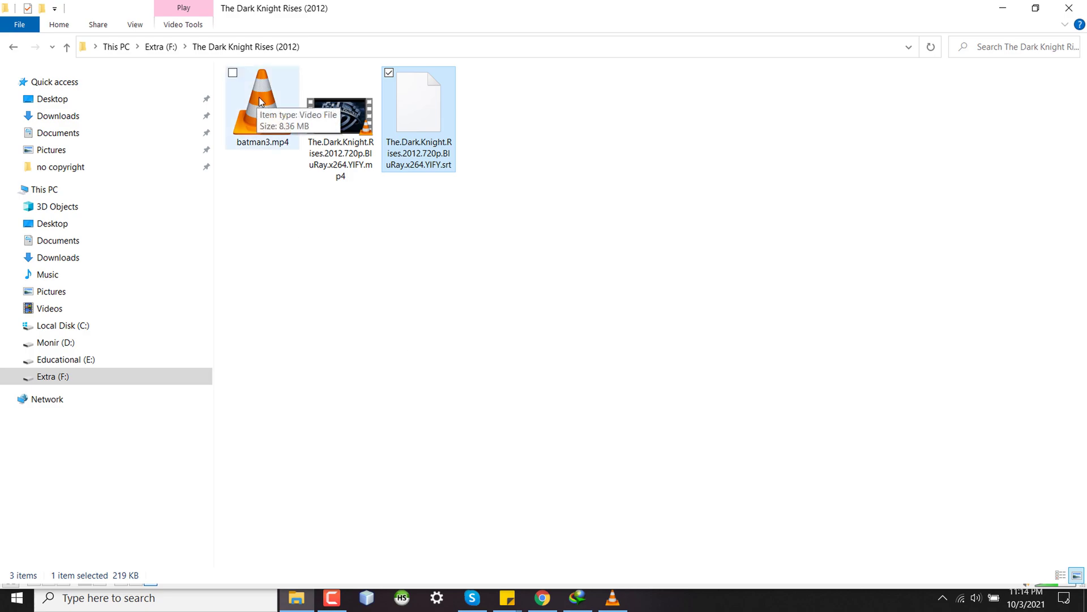
mouse_move(366, 224)
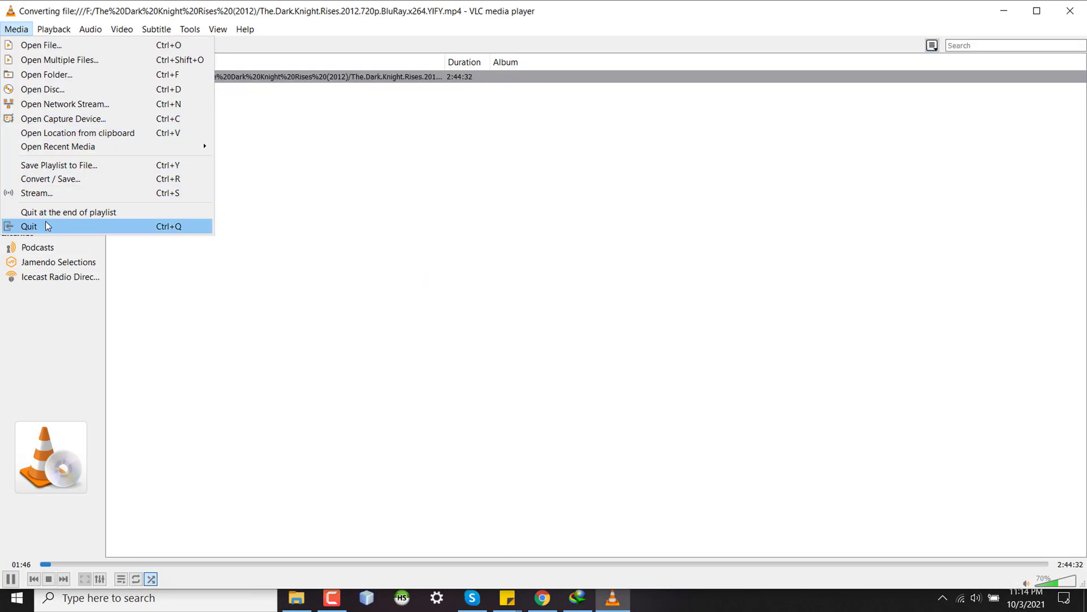
mouse_move(310, 459)
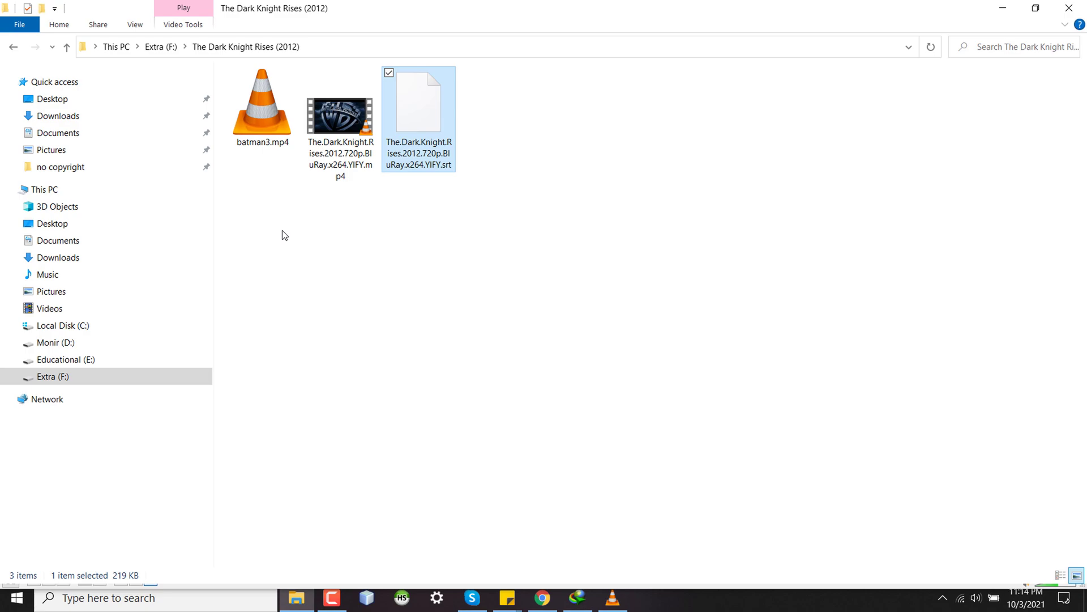
mouse_move(495, 263)
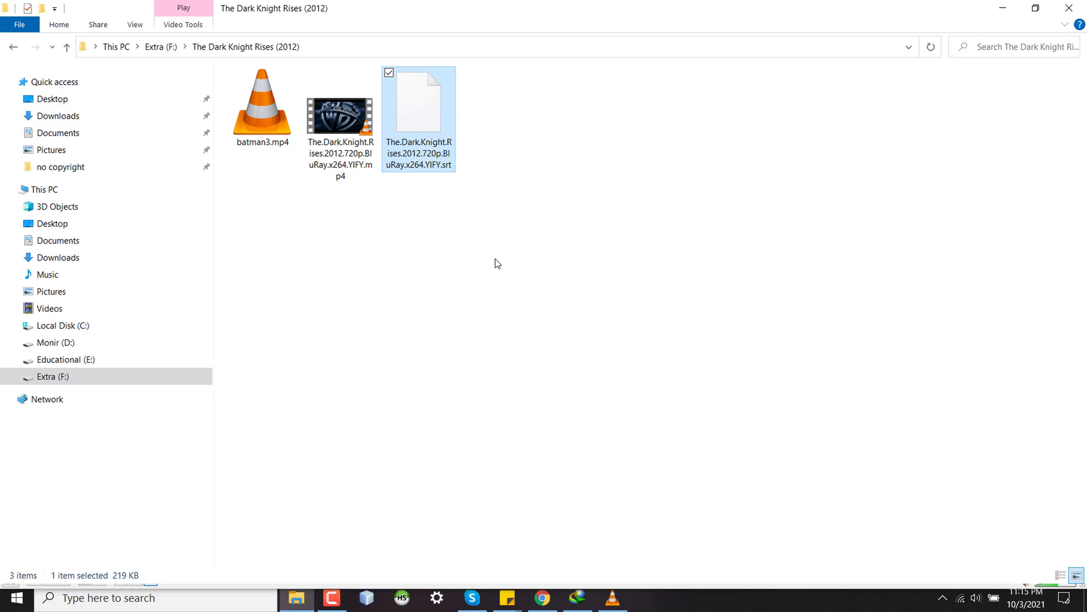
mouse_move(500, 314)
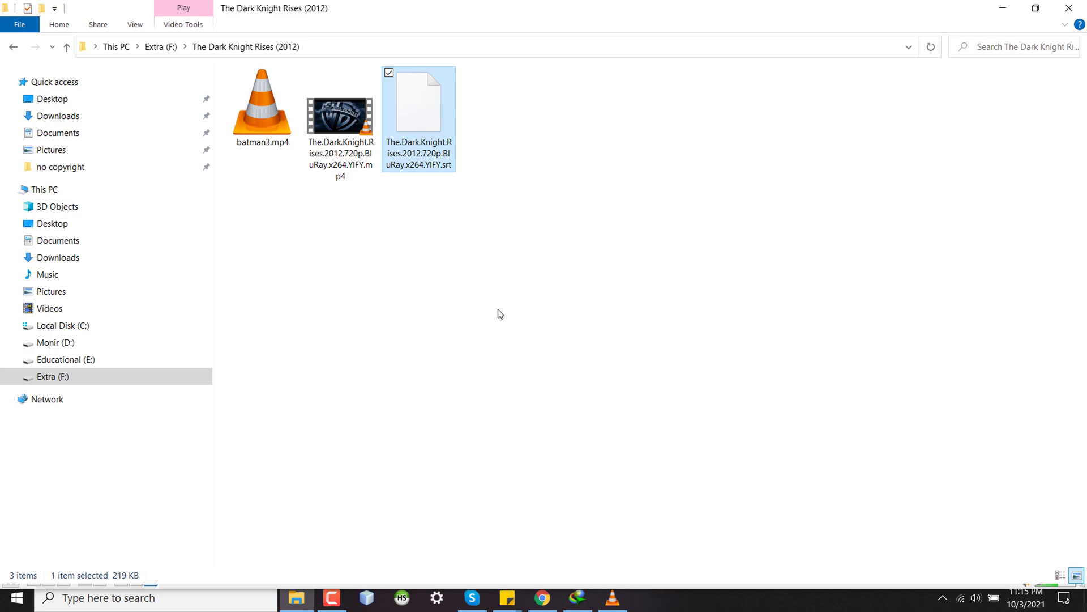